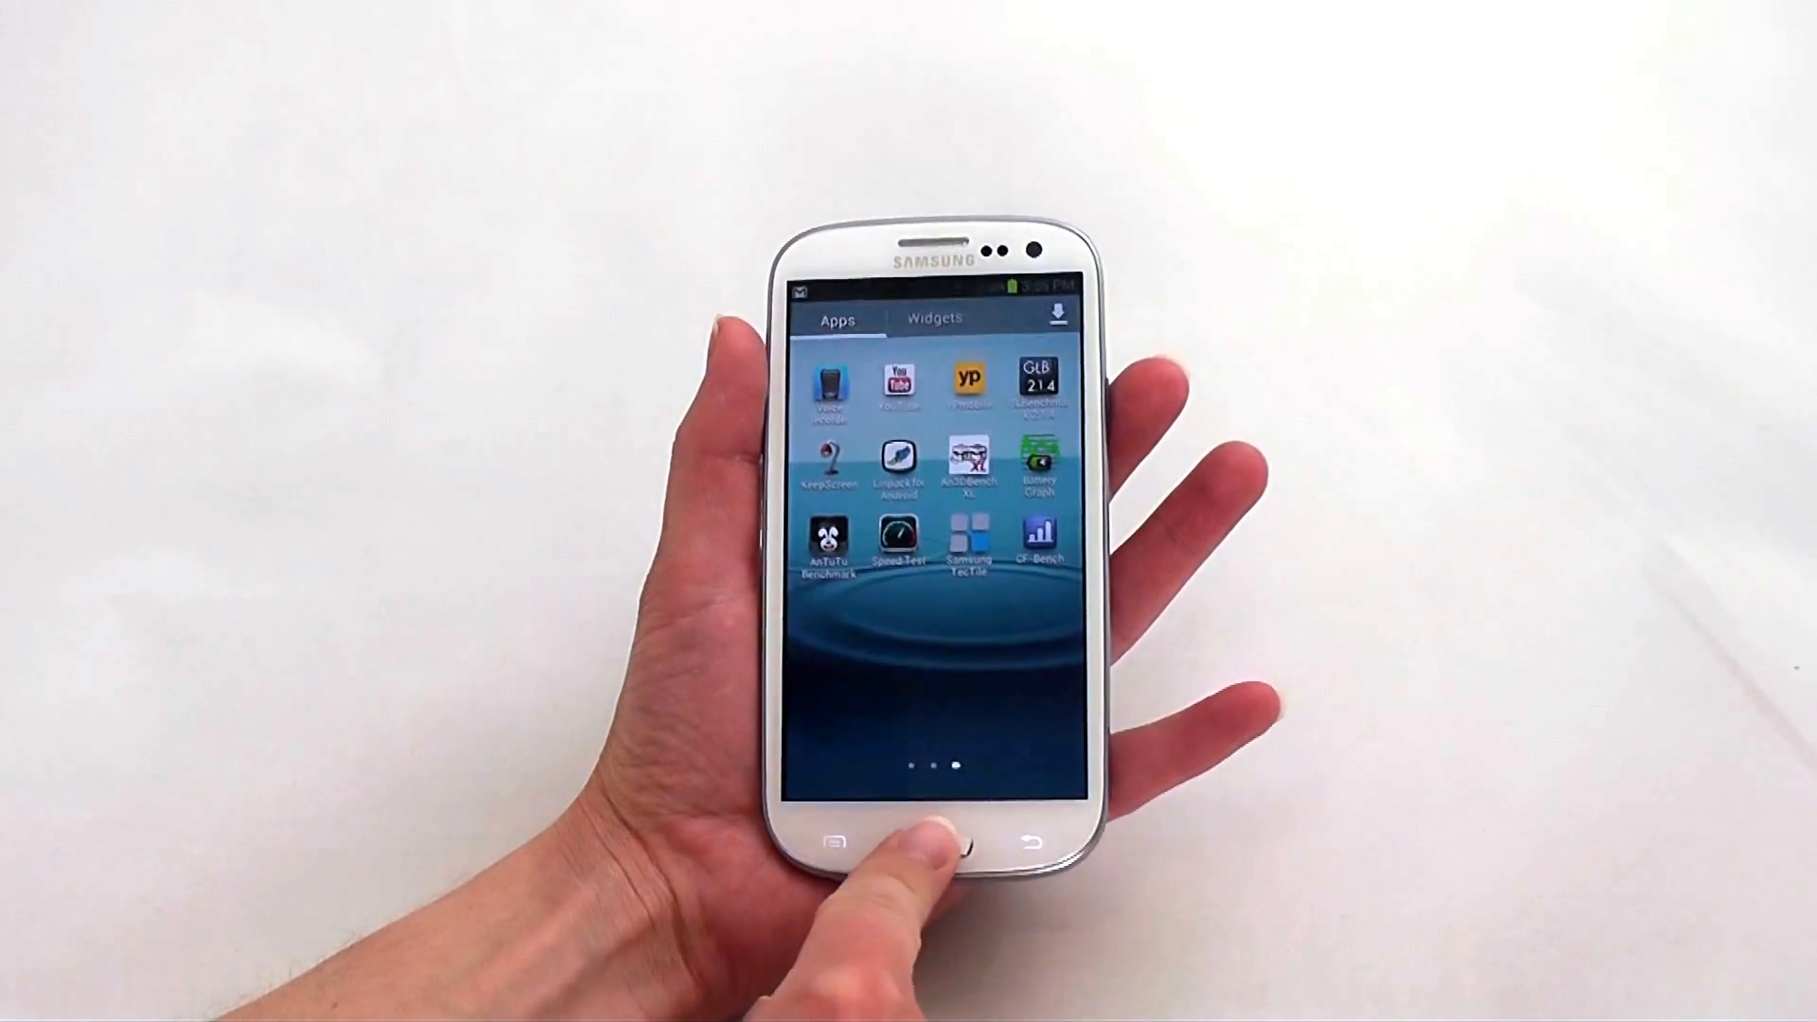
Ask S Voice "What's the weather like today" and close the Lincoln, Nebraska forecast.
click(935, 843)
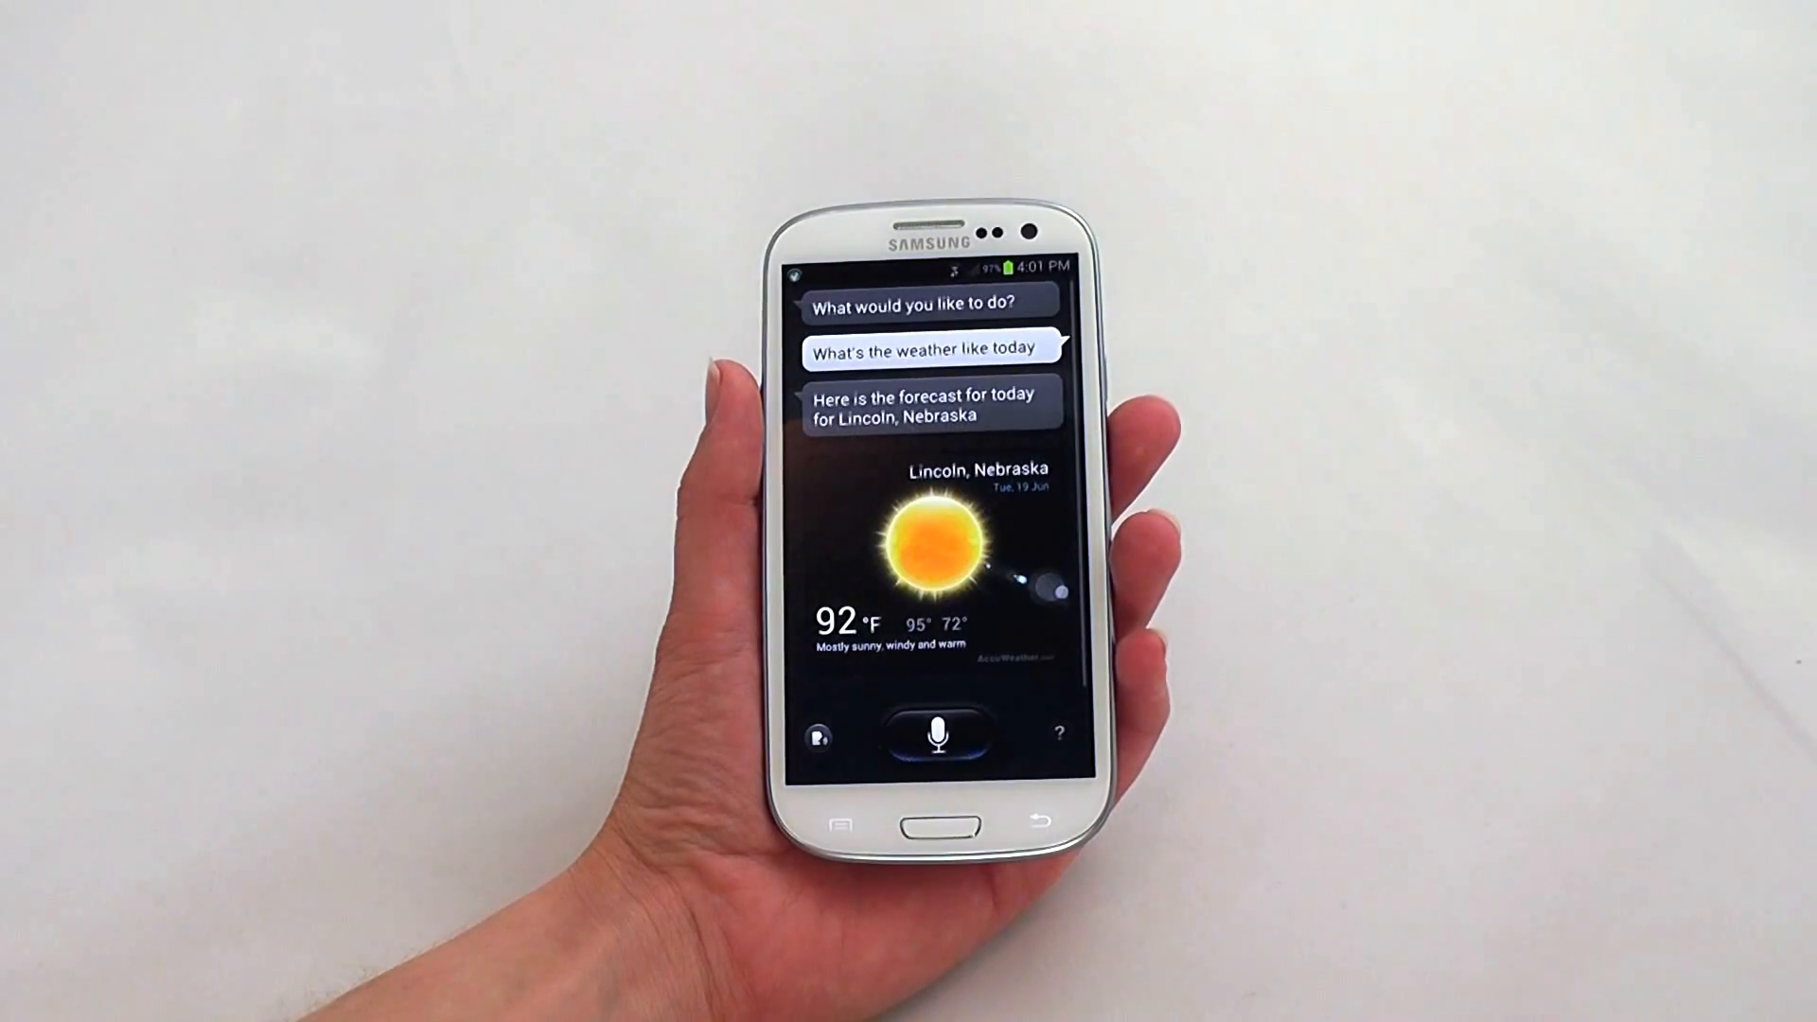
click(934, 733)
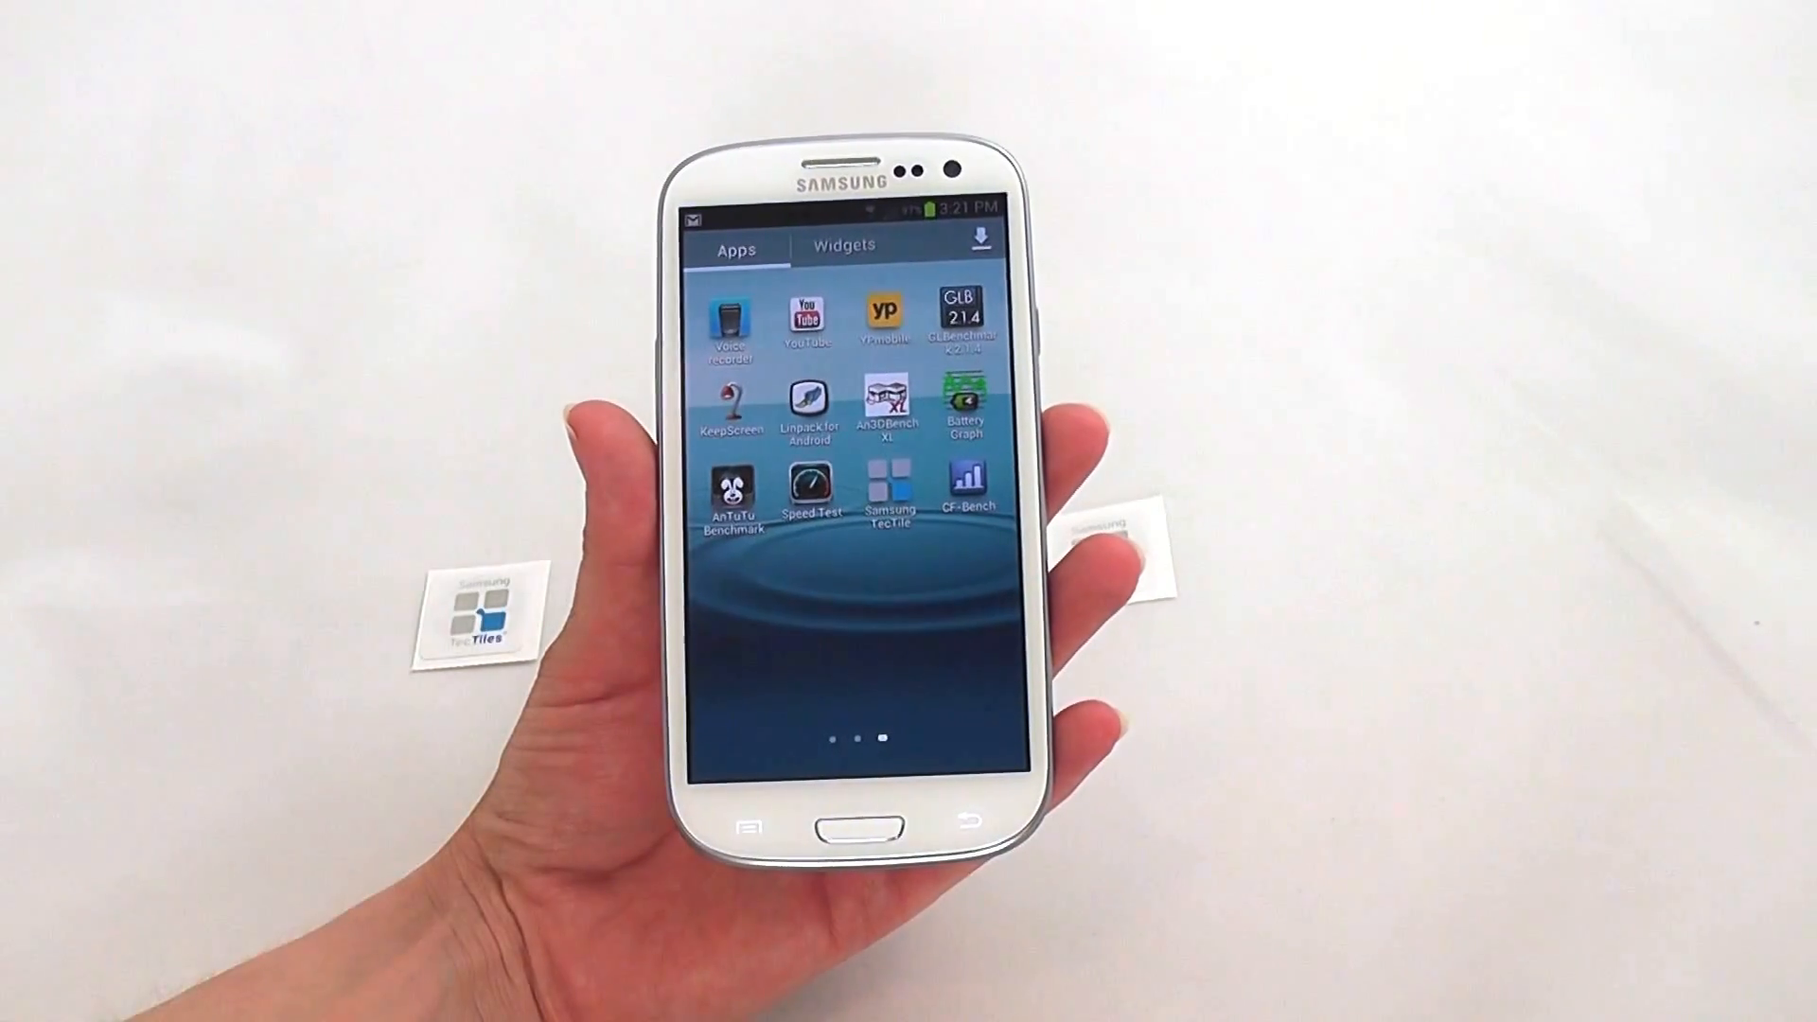
Launch Samsung TecTile from the app drawer and pick the Settings & Apps tag type.
click(887, 491)
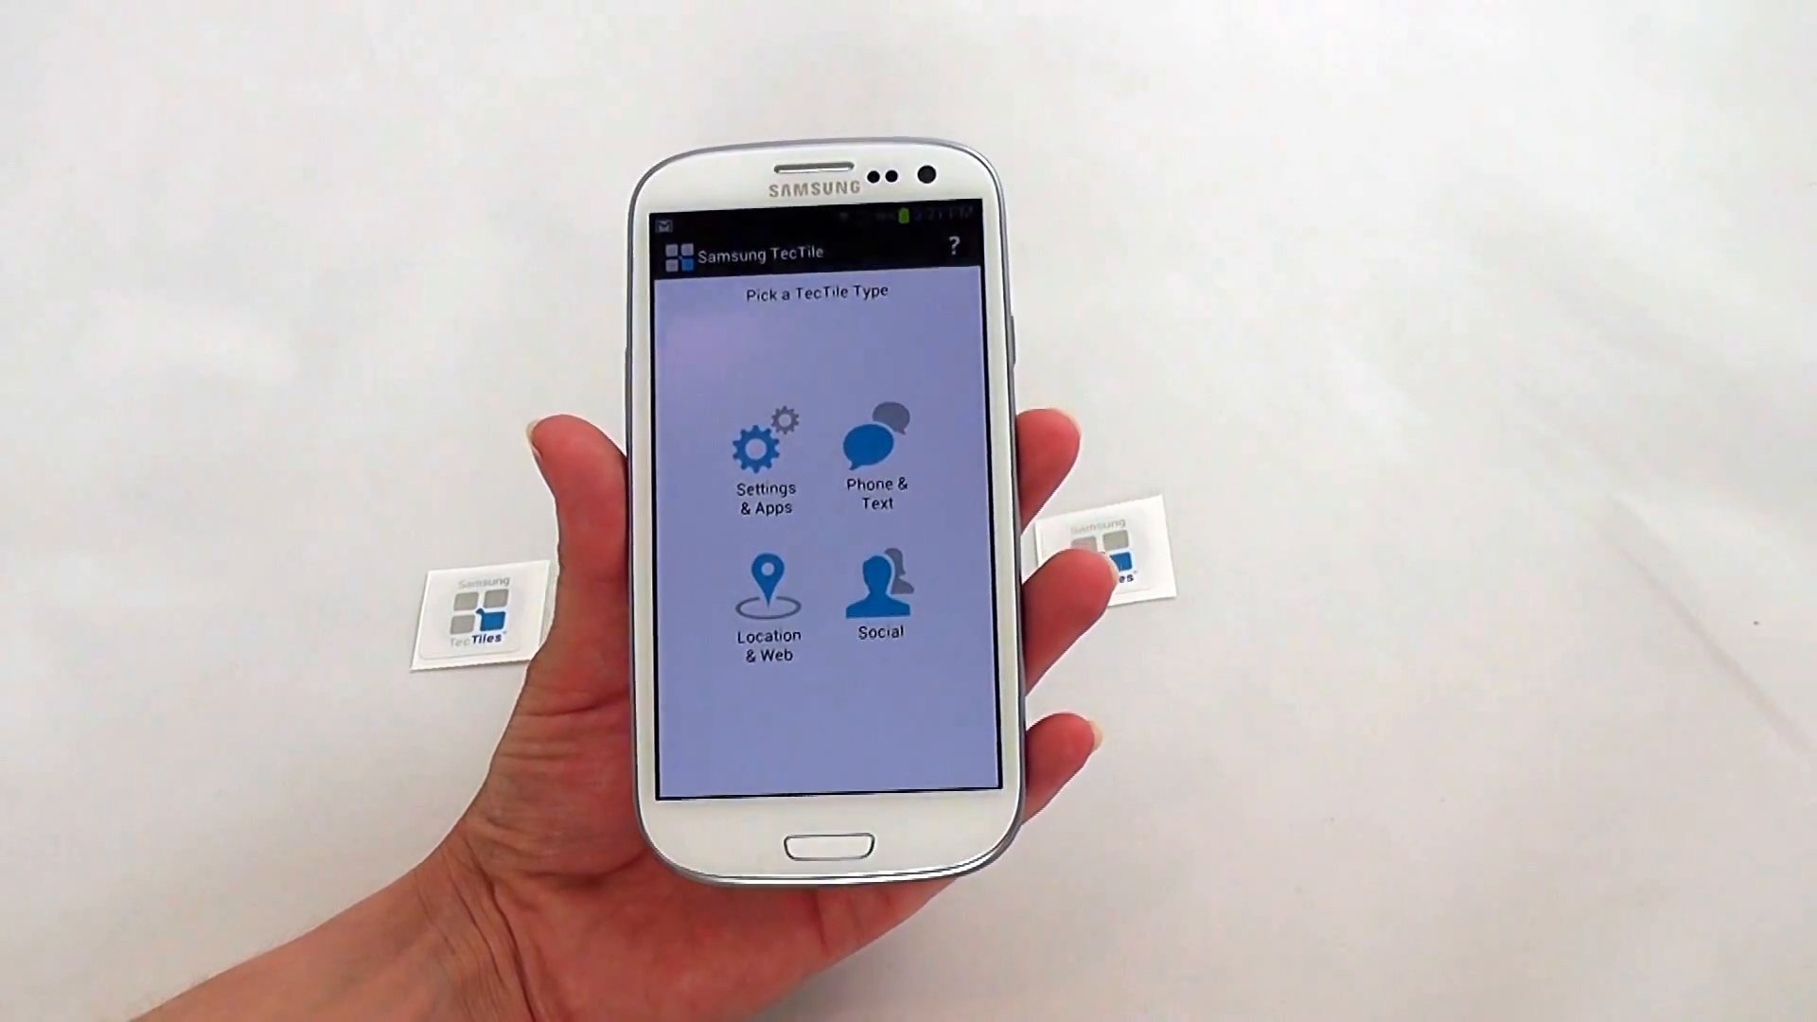
click(765, 464)
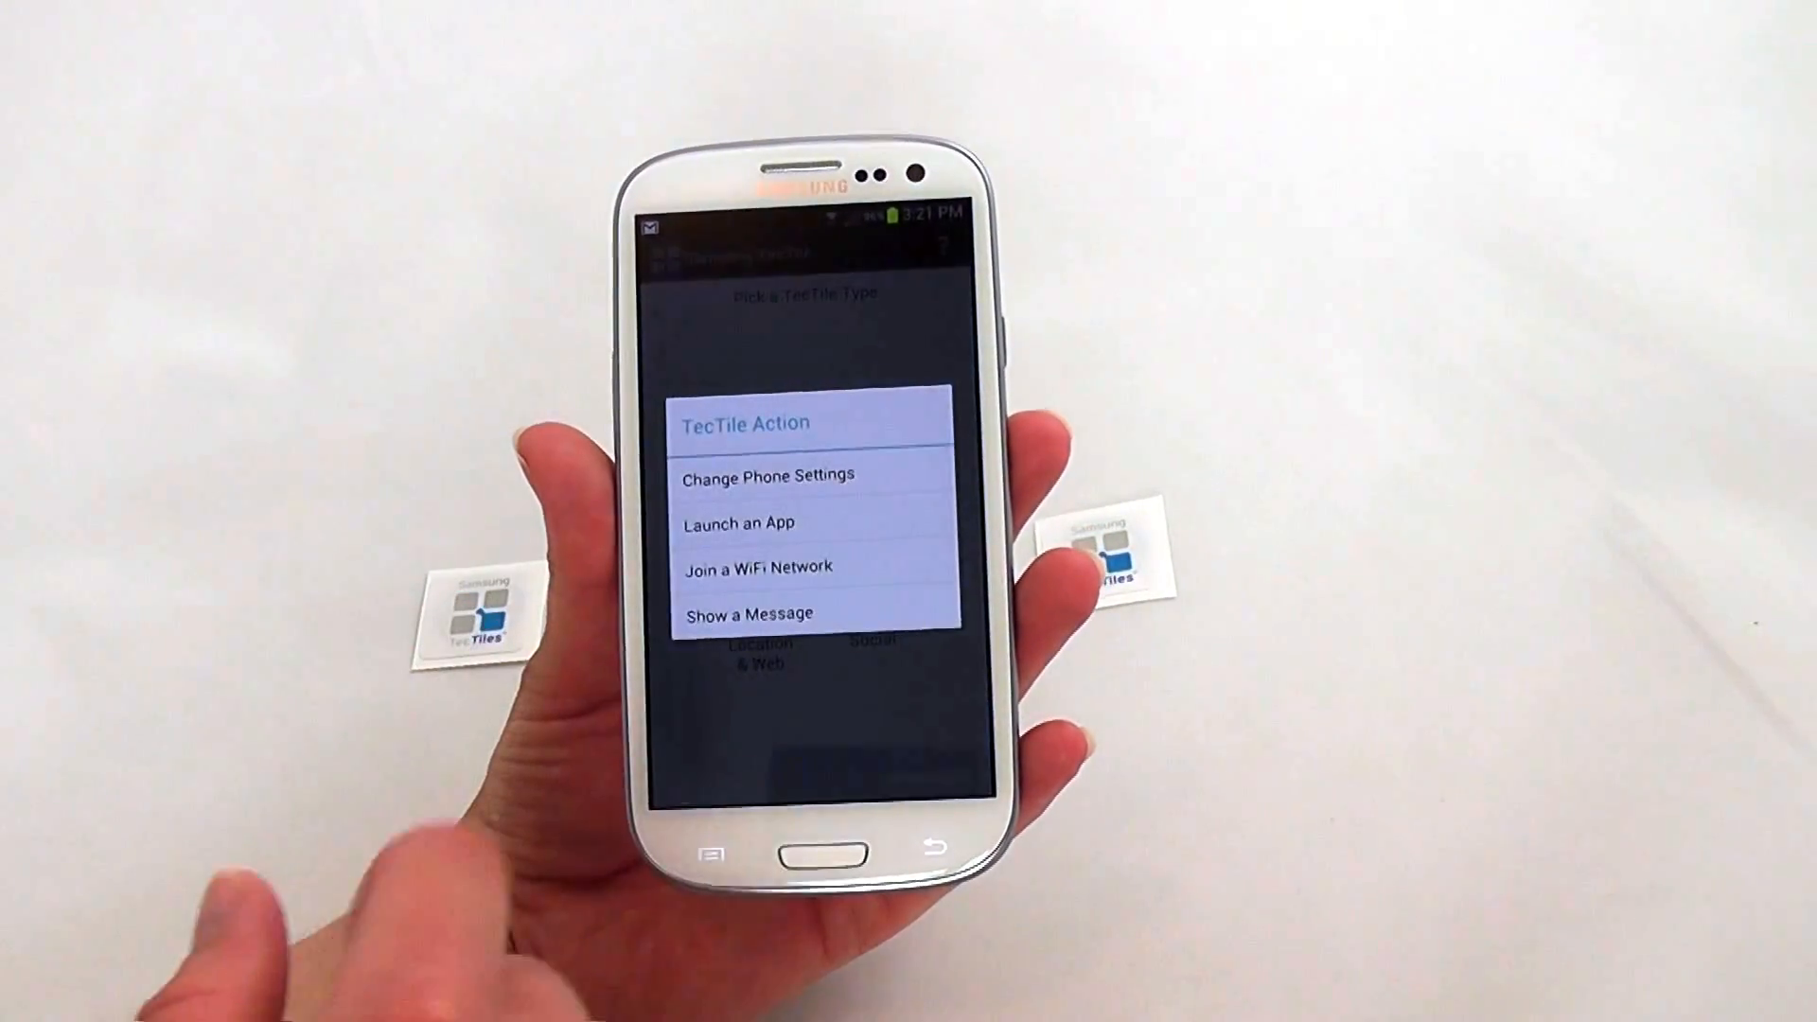
Choose Change Phone Settings as the TecTile action to show its settings list.
click(764, 475)
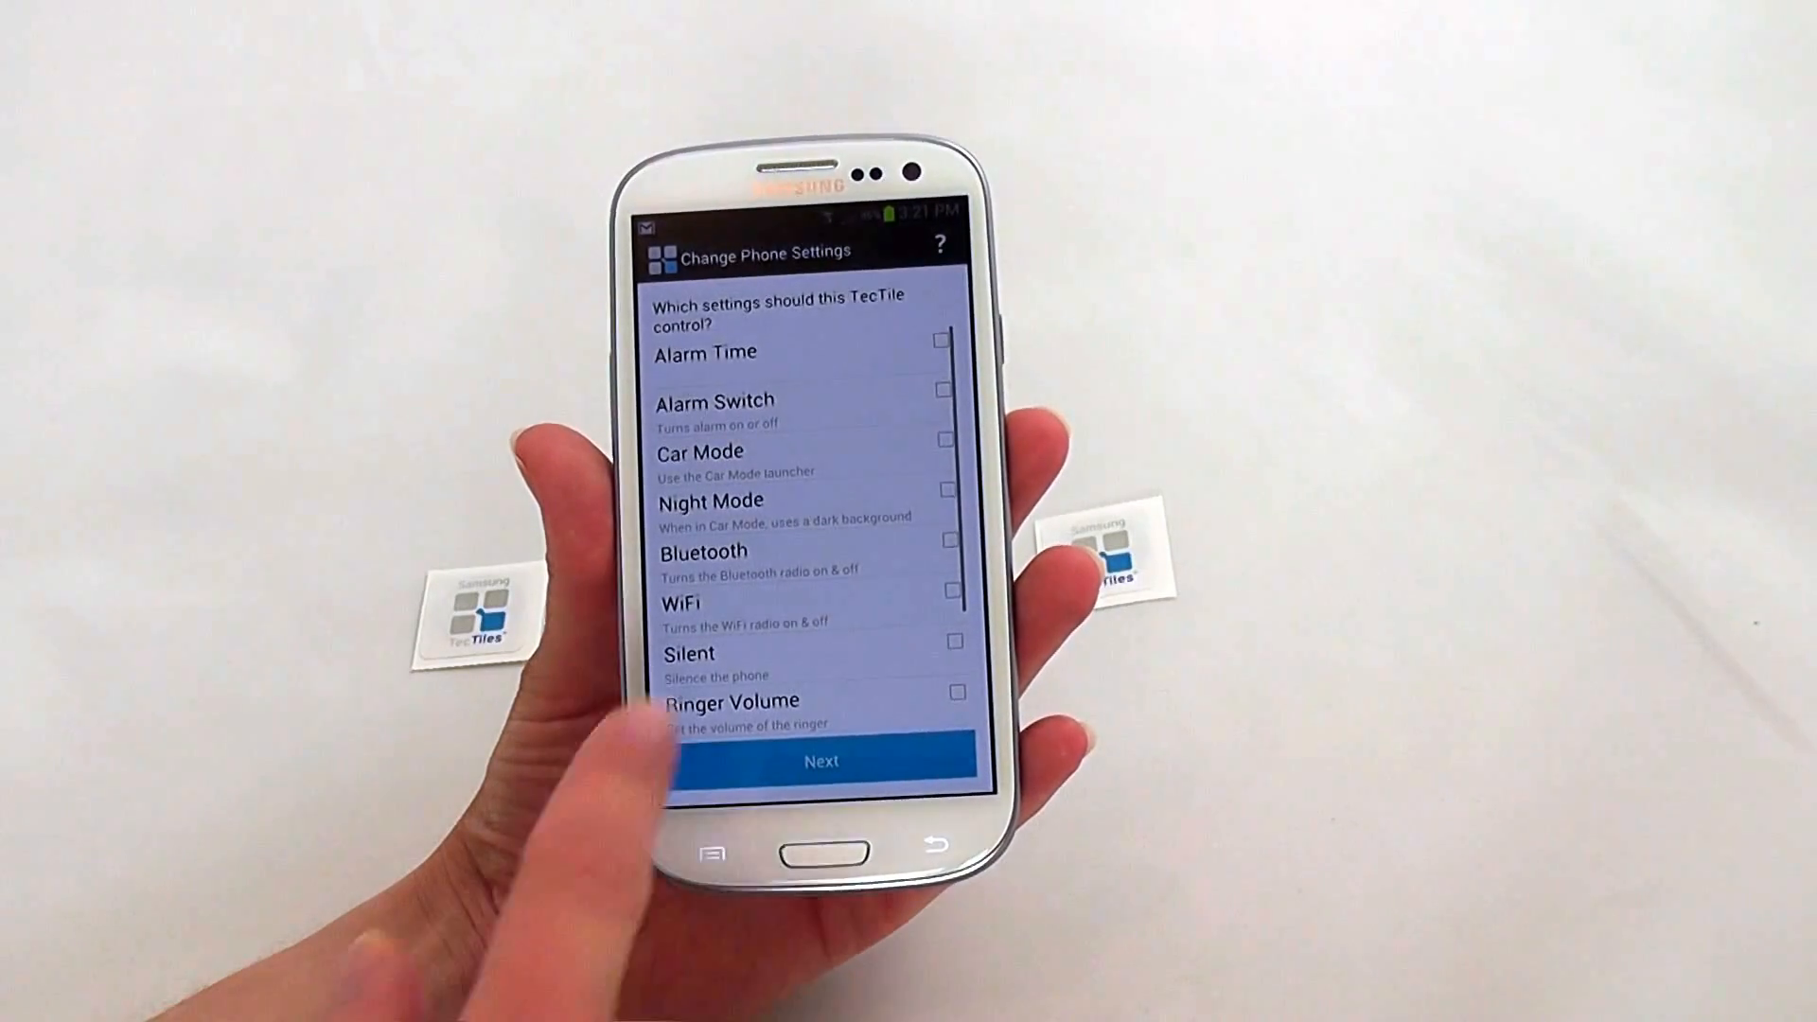
click(951, 635)
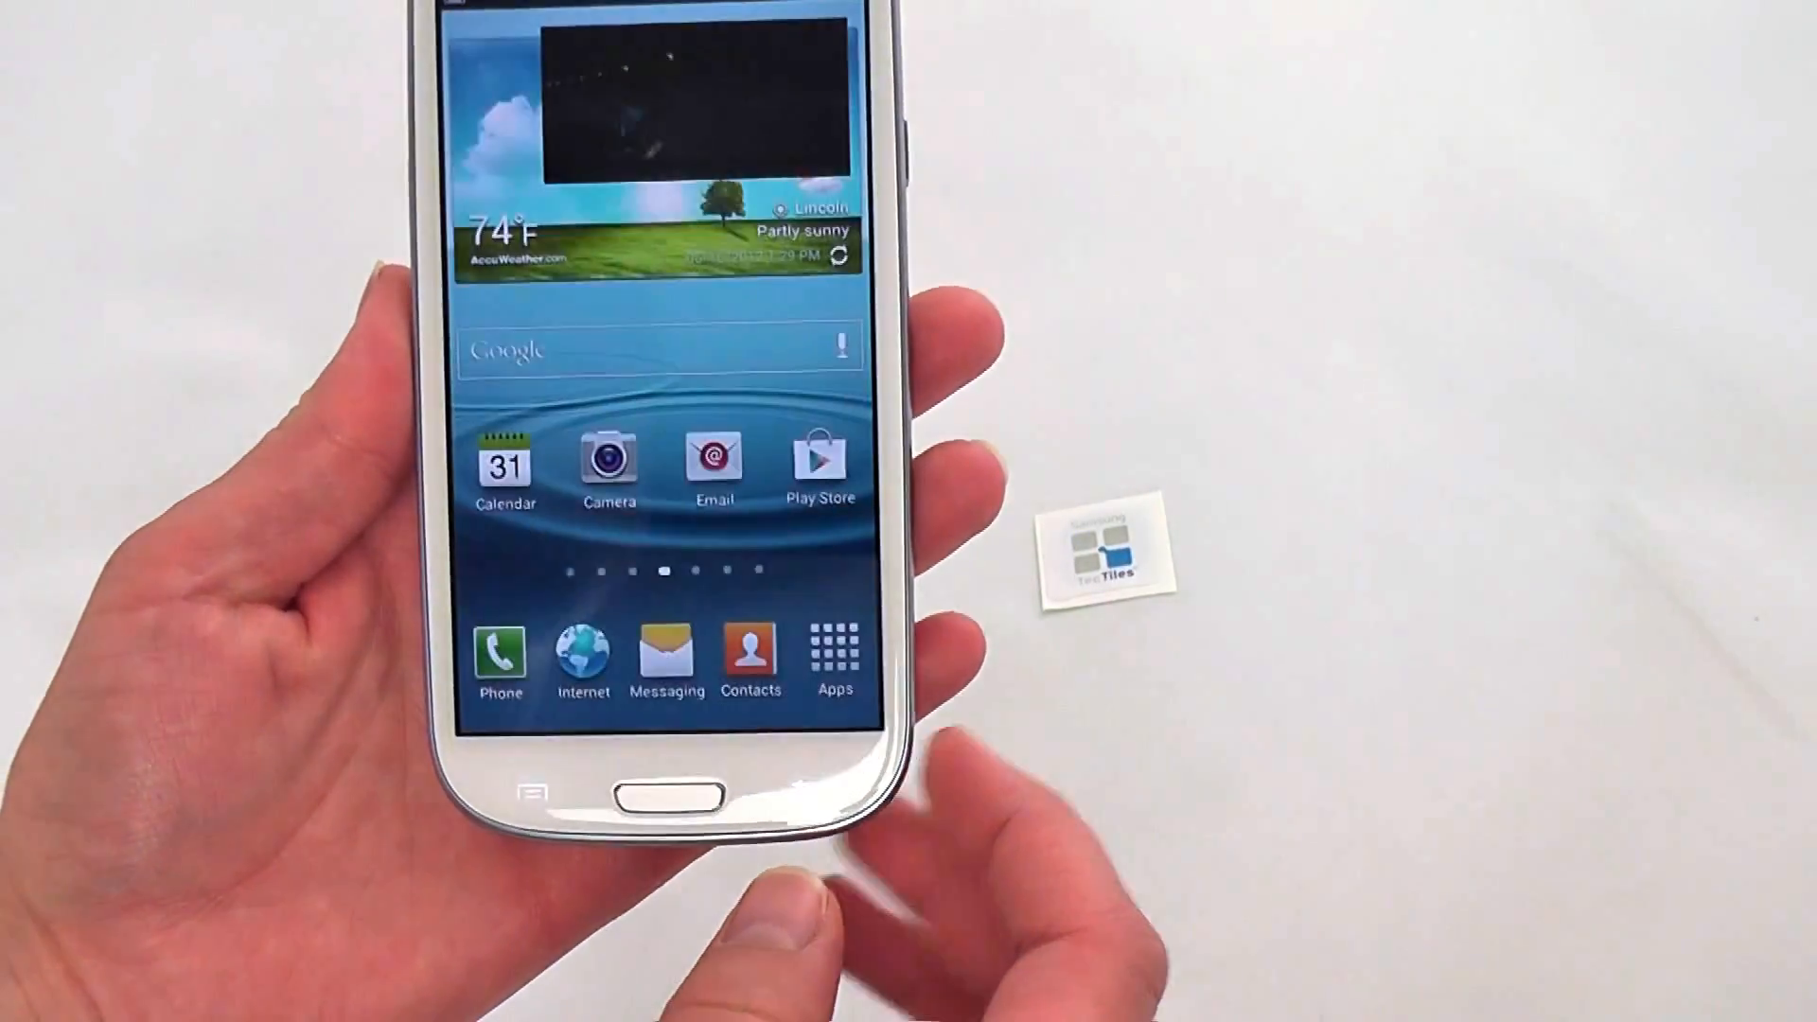
Open Messaging from the home screen dock, showing three conversations.
click(666, 660)
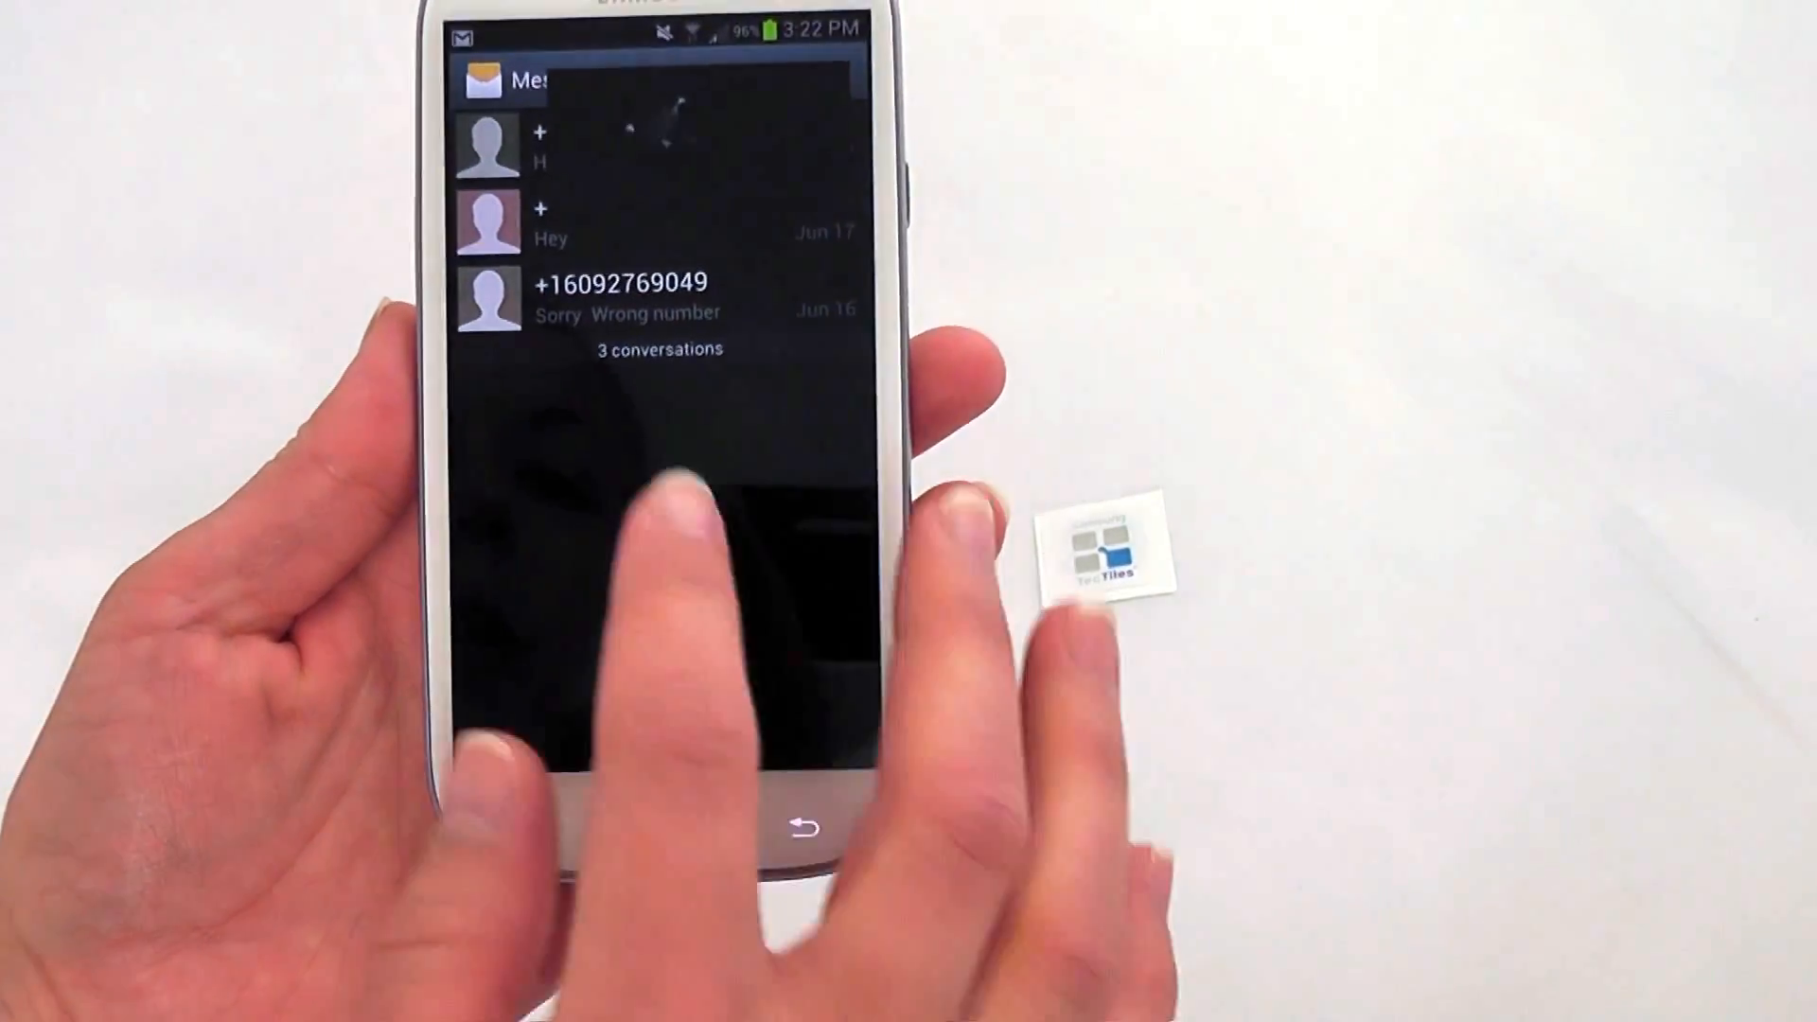